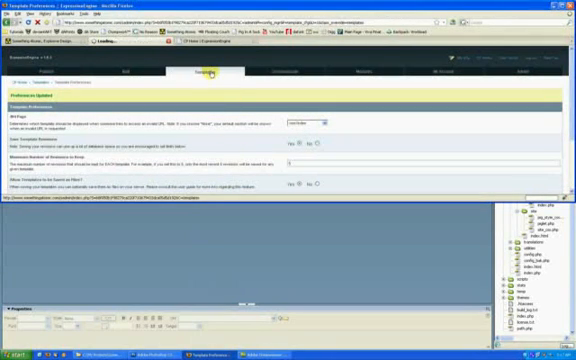
Step: Go to the Templates tab to reach the contact group's template preferences
{"action": "left_click", "coordinate": [201, 73]}
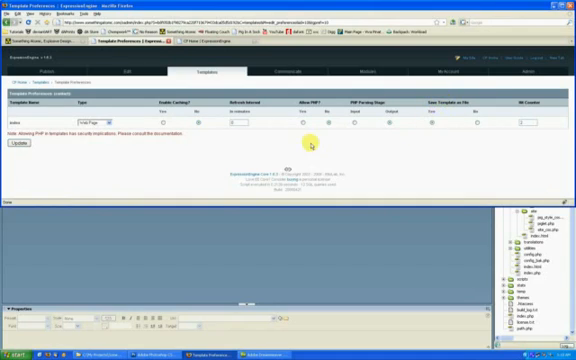
Step: Save the contact index template preferences and return to the contact group's template list
{"action": "left_click", "coordinate": [17, 152]}
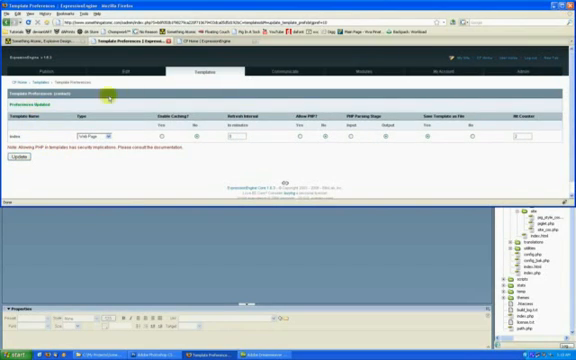
{"action": "left_click", "coordinate": [226, 72]}
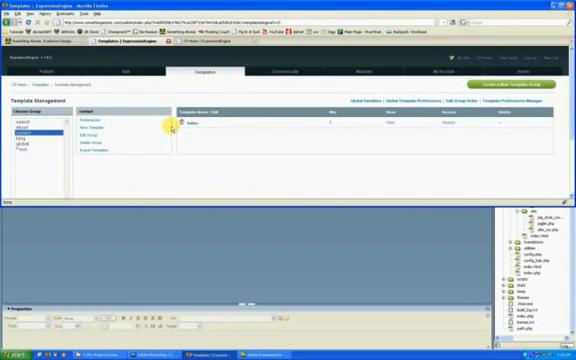
{"action": "mouse_move", "coordinate": [170, 130]}
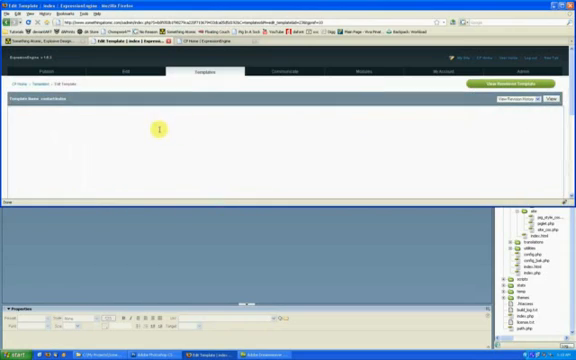
Step: Tick Save Template as File on the contact index template
{"action": "scroll", "scroll_direction": "down", "scroll_amount": 3}
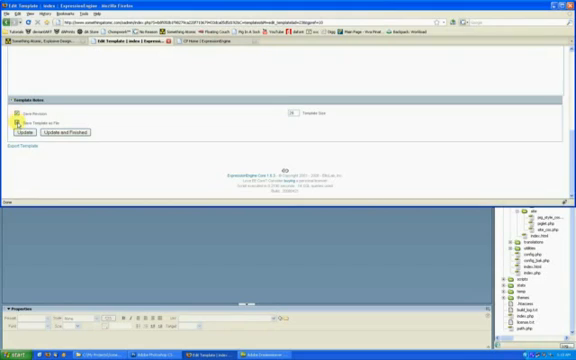
{"action": "left_click", "coordinate": [18, 110]}
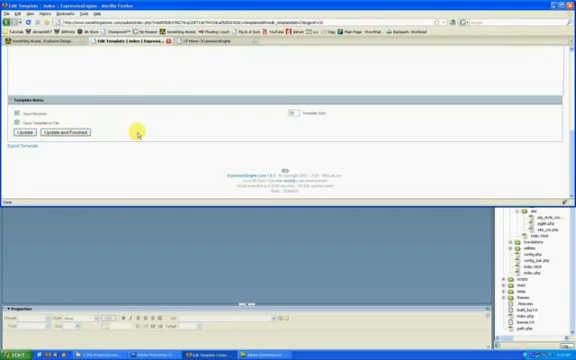
{"action": "mouse_move", "coordinate": [140, 132]}
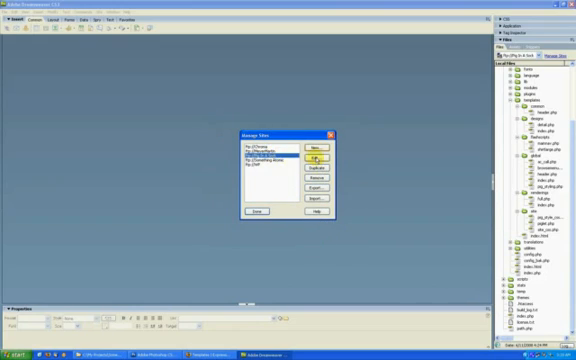
Step: Edit the selected FTP site's settings from the Manage Sites list
{"action": "left_click", "coordinate": [311, 158]}
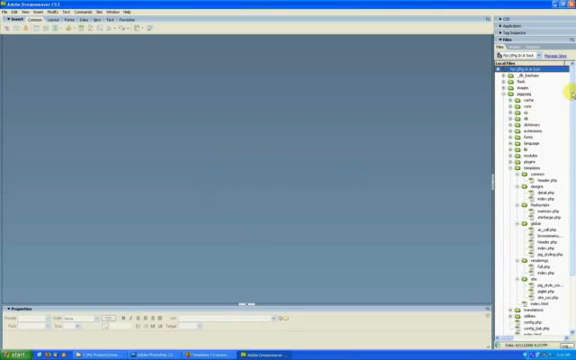
Step: Scroll the Files panel to show the templates group folder and its PHP files
{"action": "scroll", "scroll_direction": "down", "scroll_amount": 3}
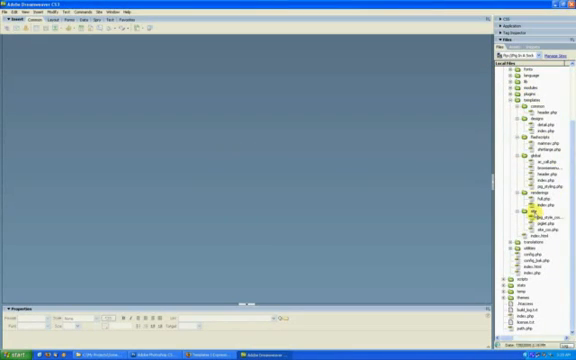